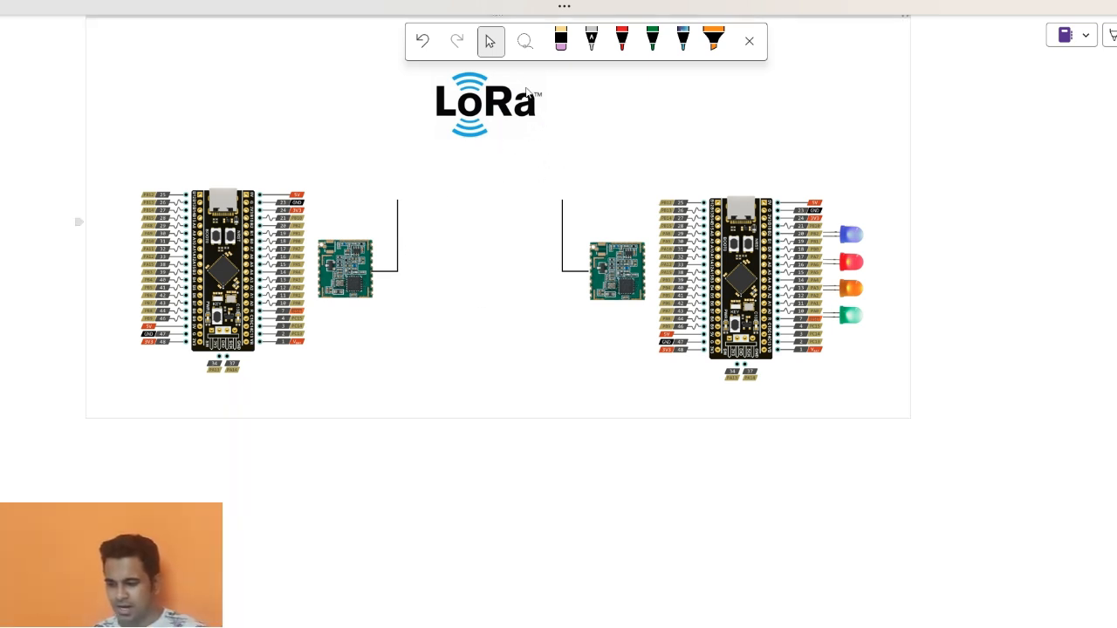
pyautogui.moveTo(586, 151)
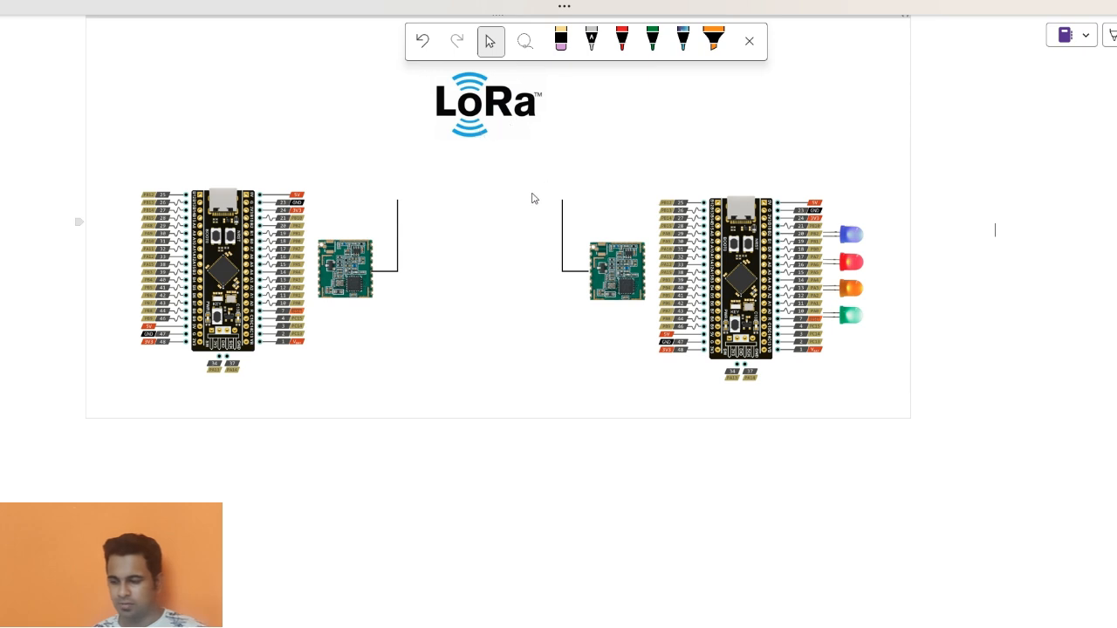
pyautogui.moveTo(508, 171)
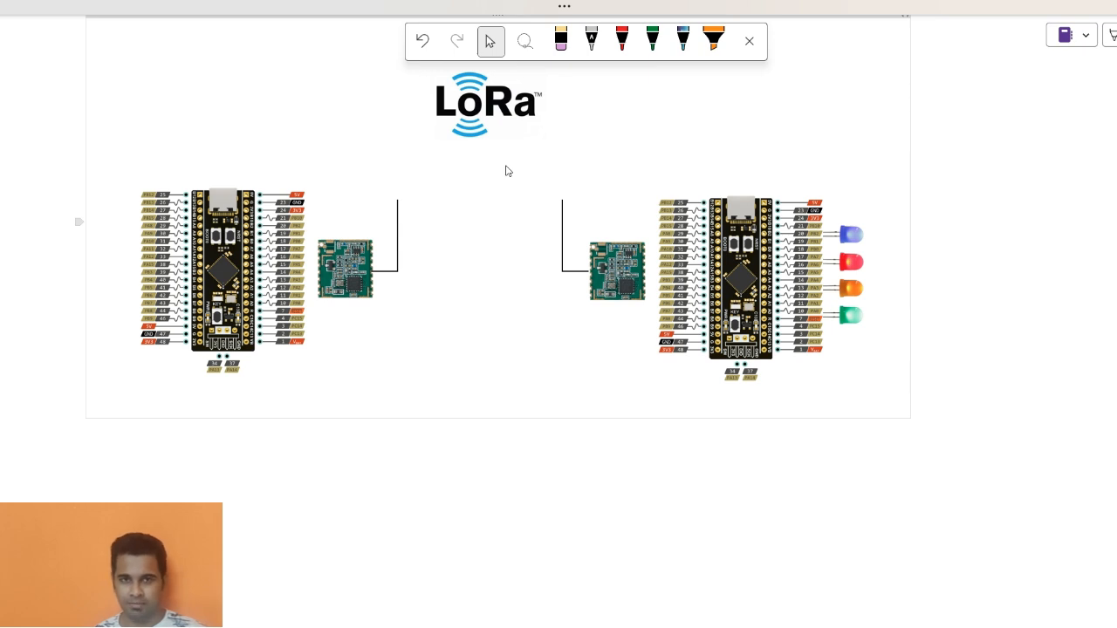
pyautogui.moveTo(610, 249)
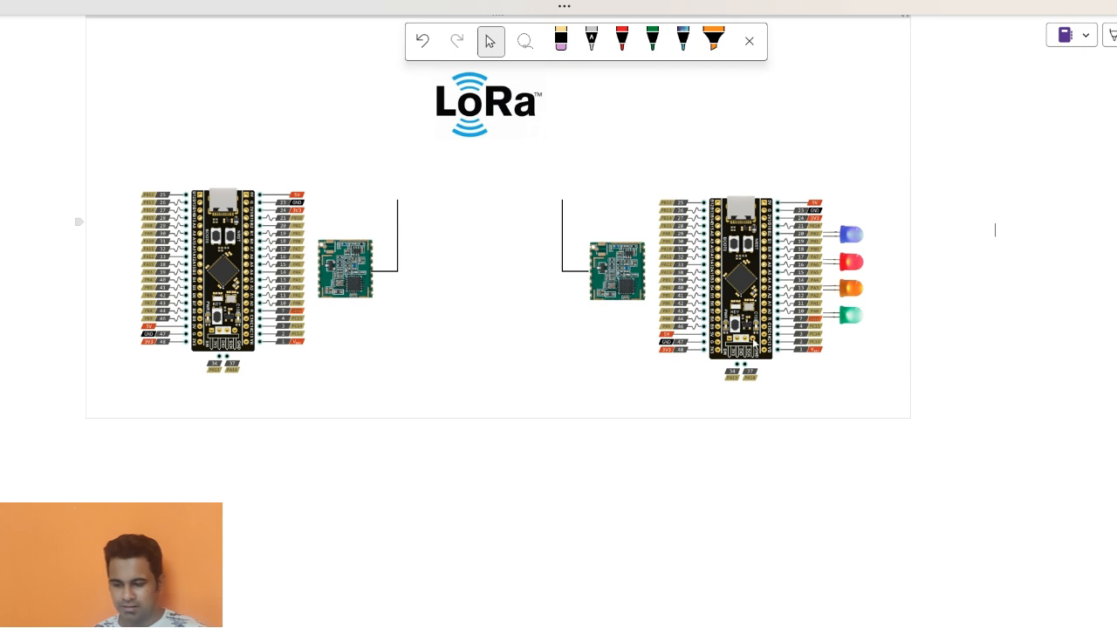
pyautogui.moveTo(462, 319)
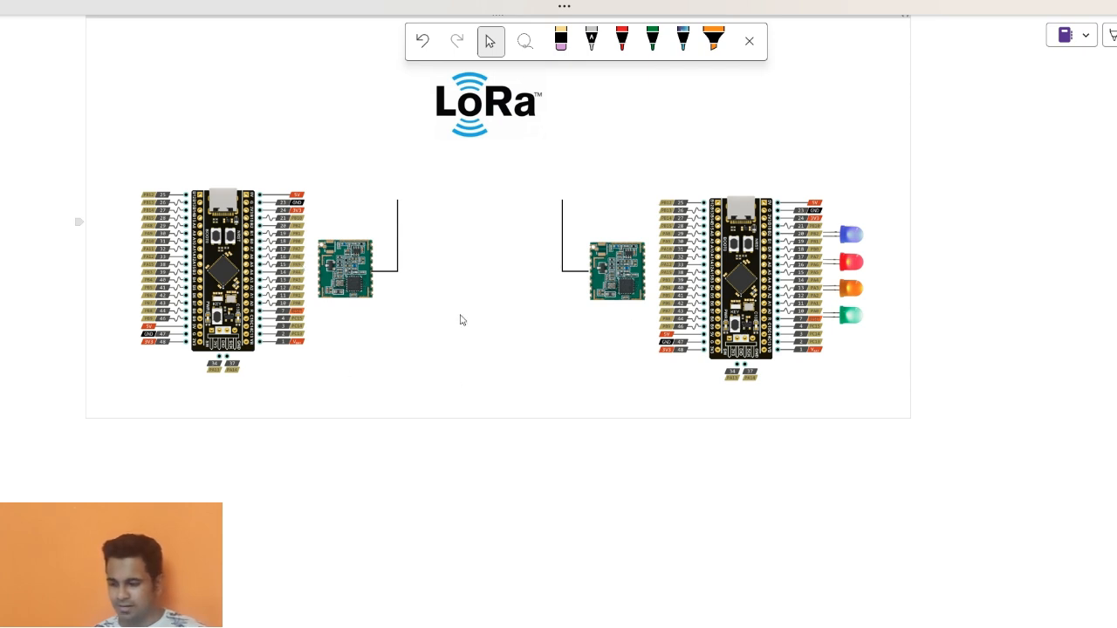
pyautogui.moveTo(469, 329)
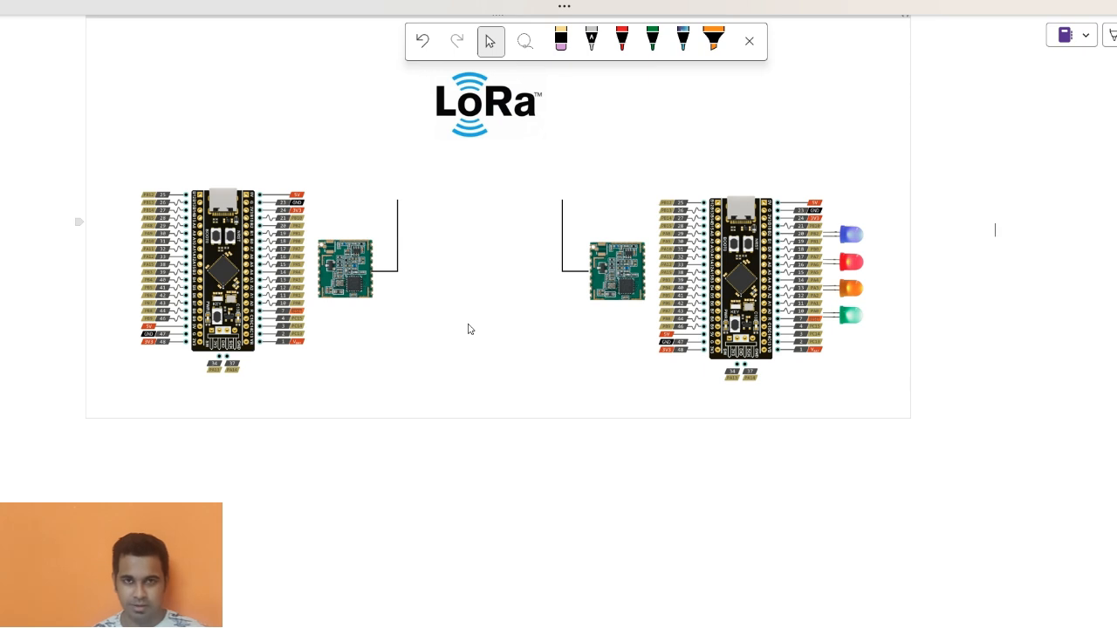
# Step: With the red pen, tick the left board, both LoRa modules and LEDs, and draw arrows between the modules
pyautogui.click(621, 40)
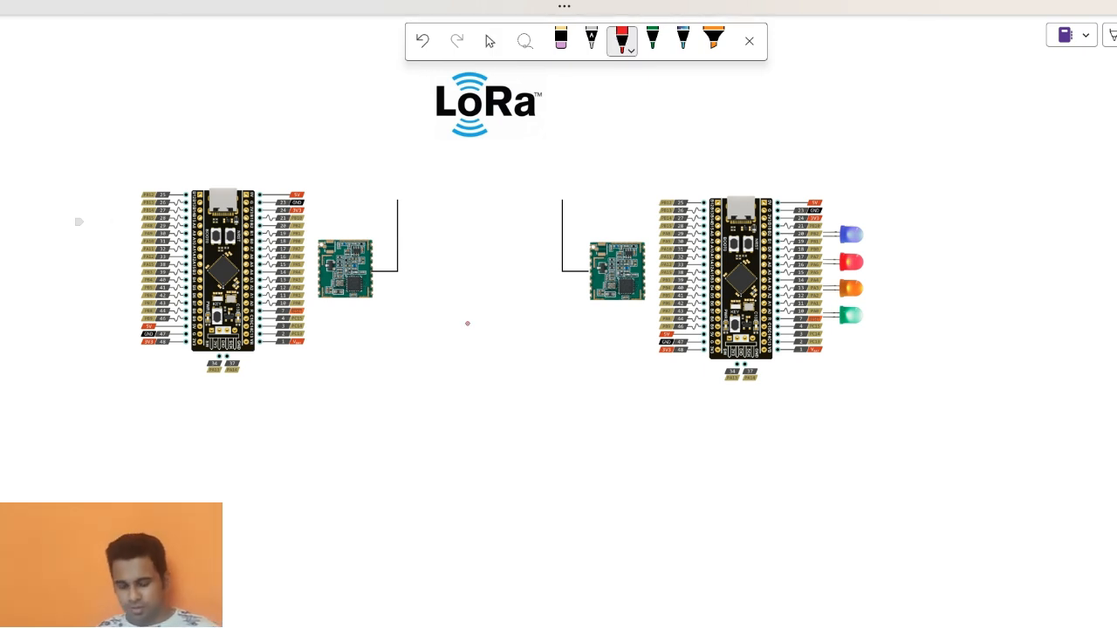
pyautogui.moveTo(217, 174); pyautogui.dragTo(247, 164)
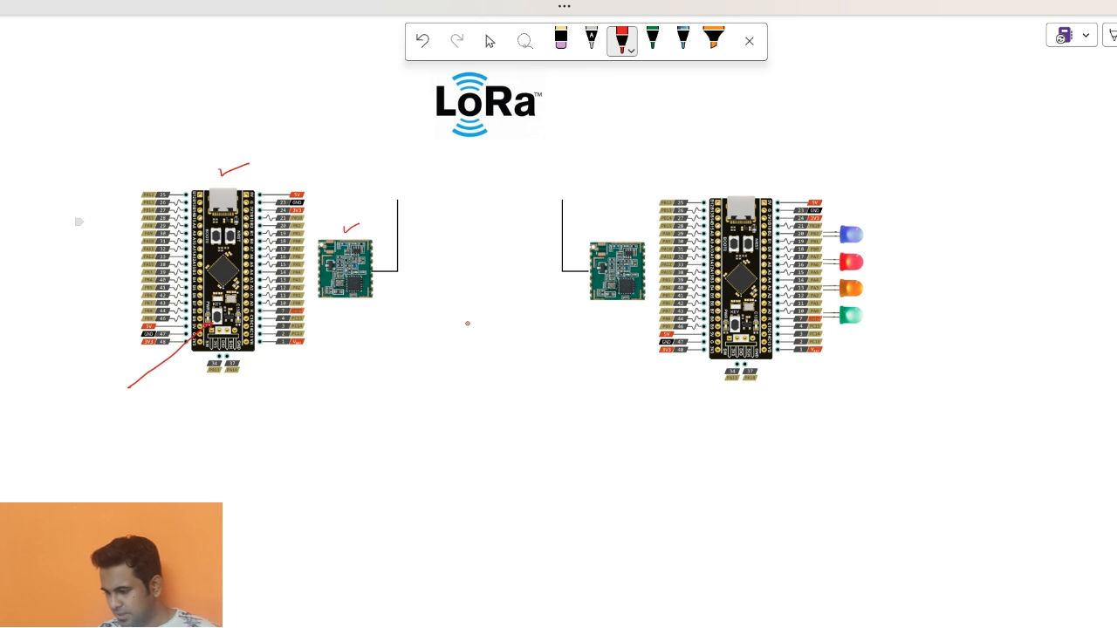
pyautogui.moveTo(625, 233); pyautogui.dragTo(634, 226)
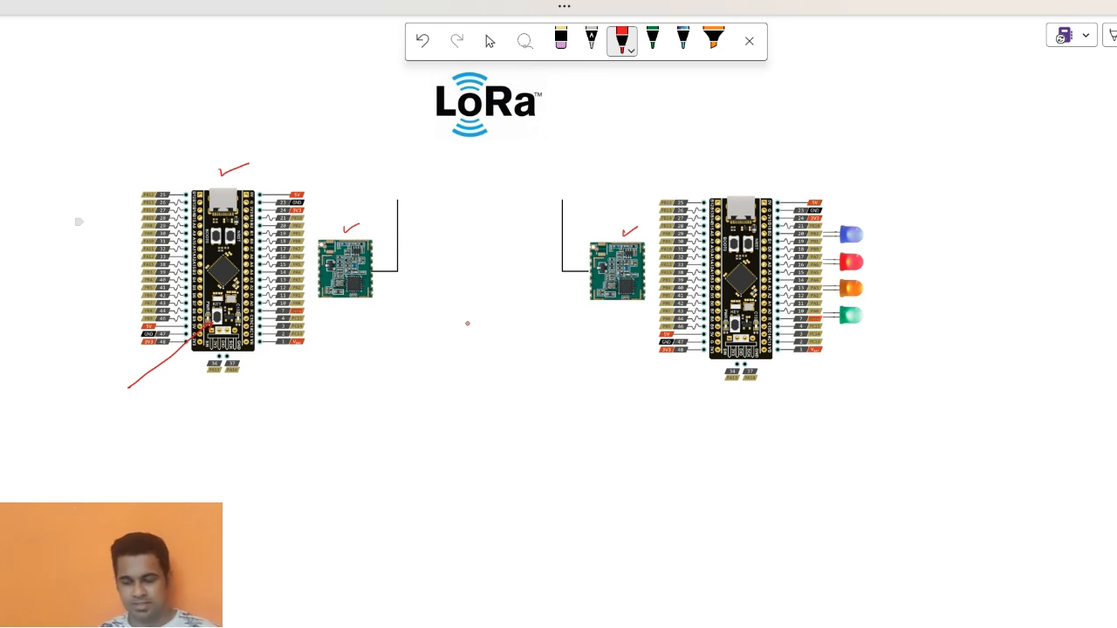
pyautogui.moveTo(473, 231); pyautogui.dragTo(515, 229)
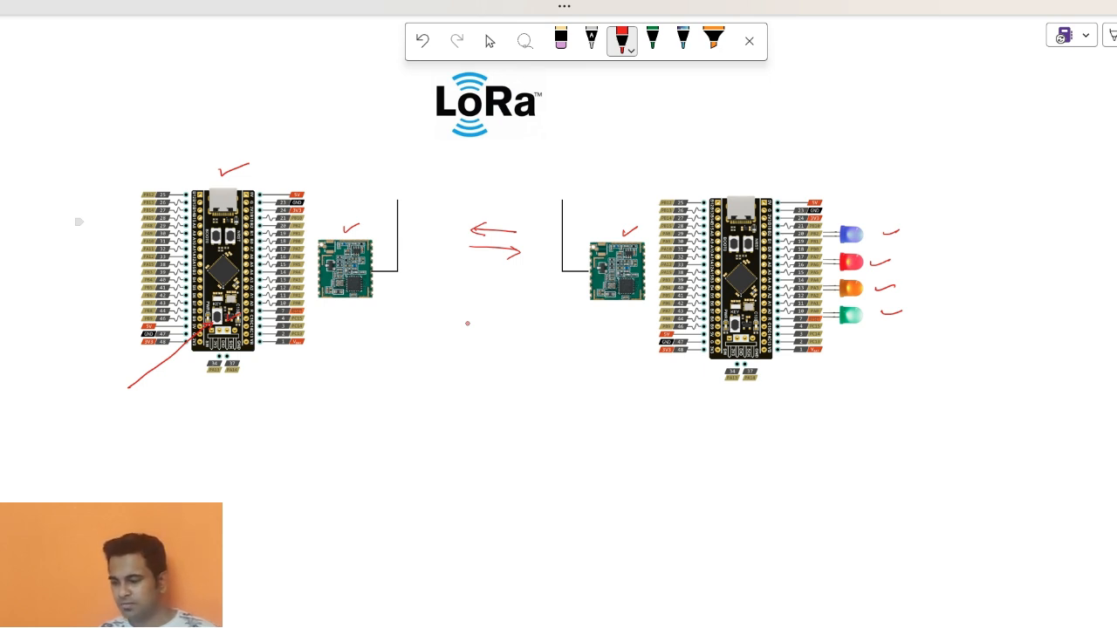
# Step: Tick beneath the LoRa logo and draw small arrows below the left LoRa module
pyautogui.moveTo(445, 166); pyautogui.dragTo(495, 153)
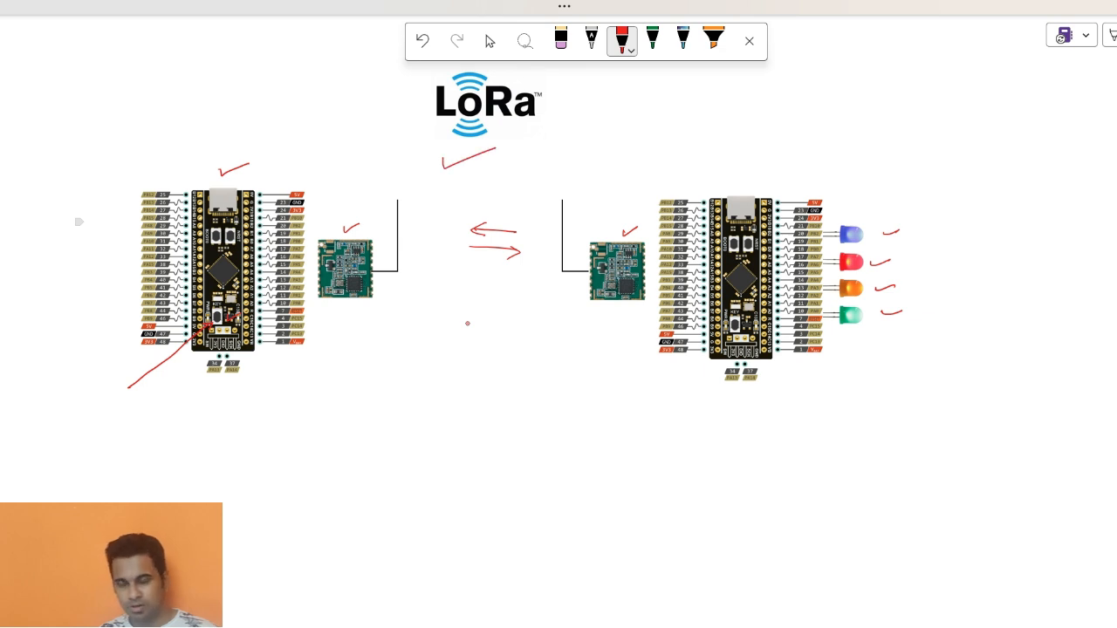
pyautogui.moveTo(353, 306); pyautogui.dragTo(371, 321)
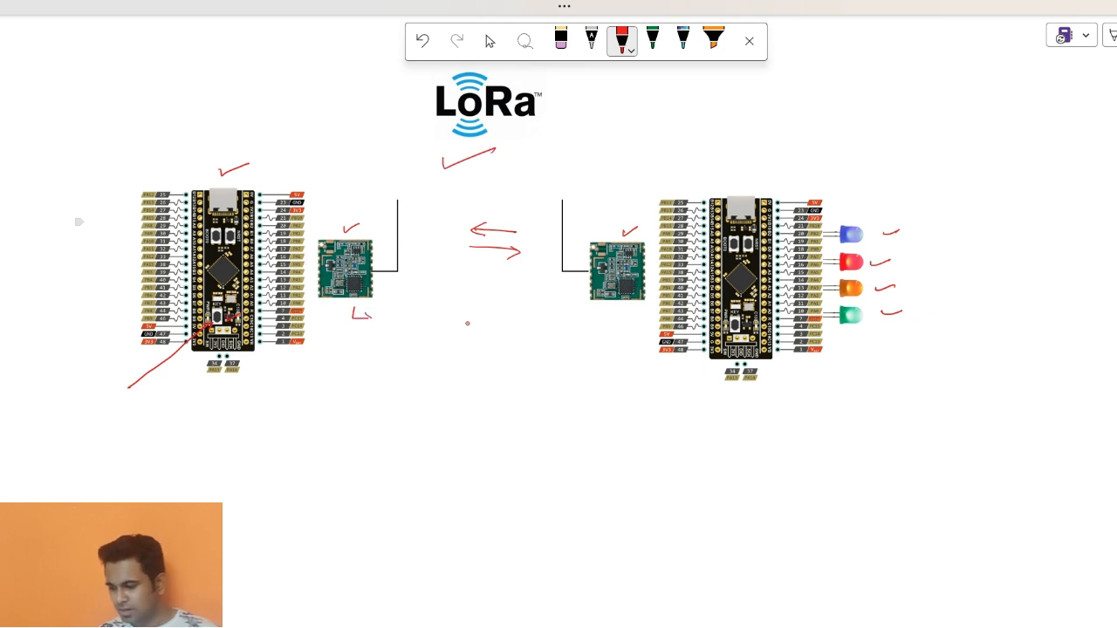
pyautogui.moveTo(353, 314); pyautogui.dragTo(367, 367)
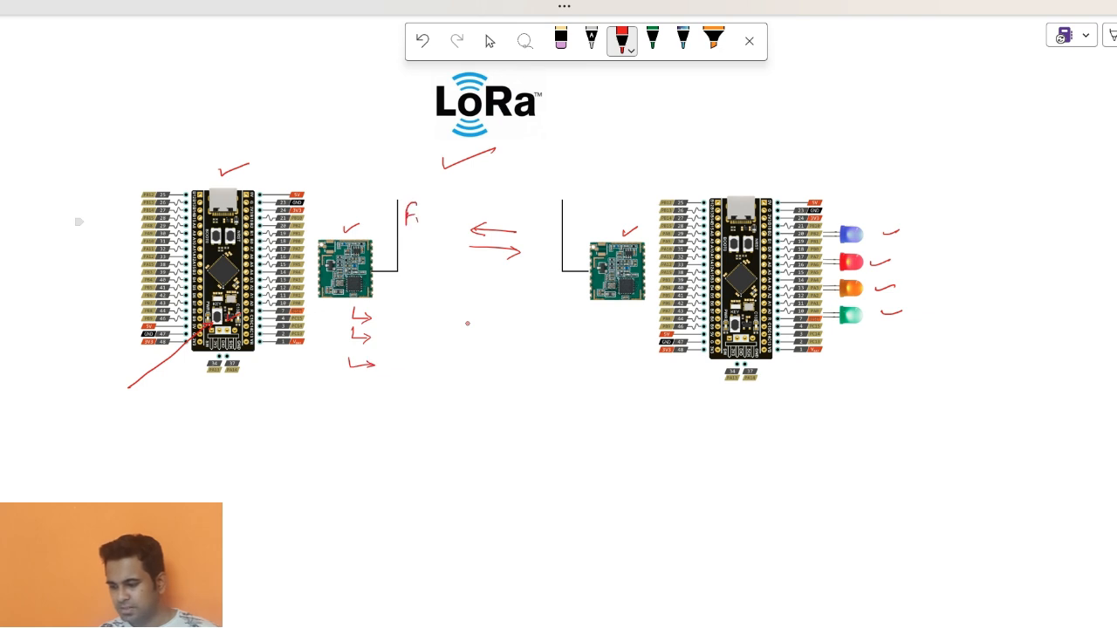
# Step: Handwrite 'Freq' and an underlined 'Pow' by the left antenna, then tick above both boards
pyautogui.moveTo(411, 214); pyautogui.dragTo(445, 218)
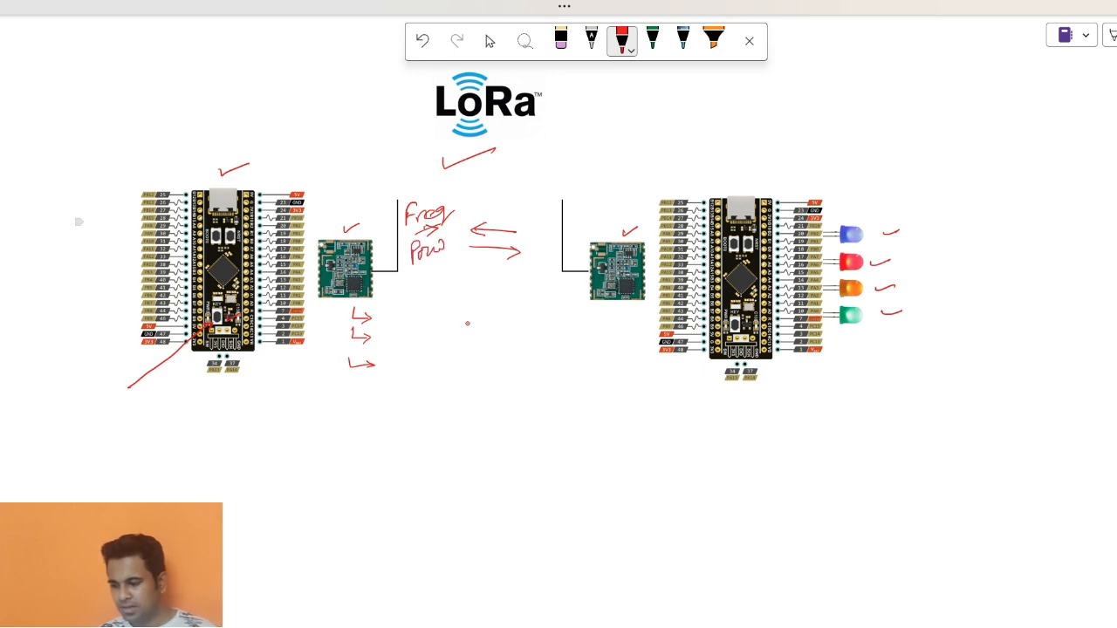
pyautogui.moveTo(402, 270); pyautogui.dragTo(454, 266)
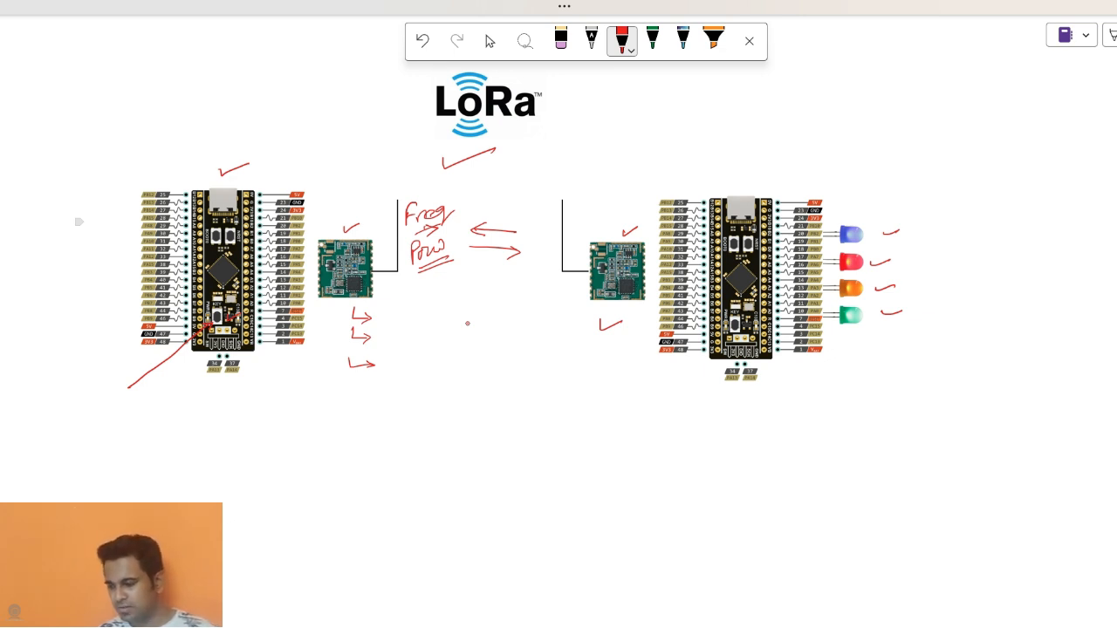
pyautogui.moveTo(260, 175); pyautogui.dragTo(281, 161)
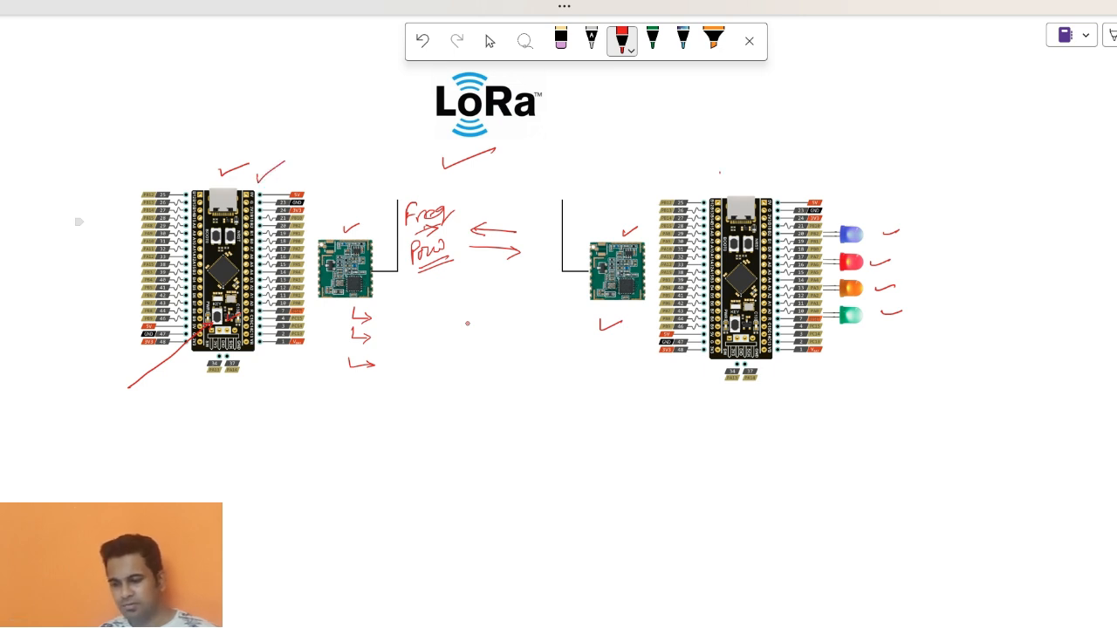
pyautogui.moveTo(721, 179); pyautogui.dragTo(746, 161)
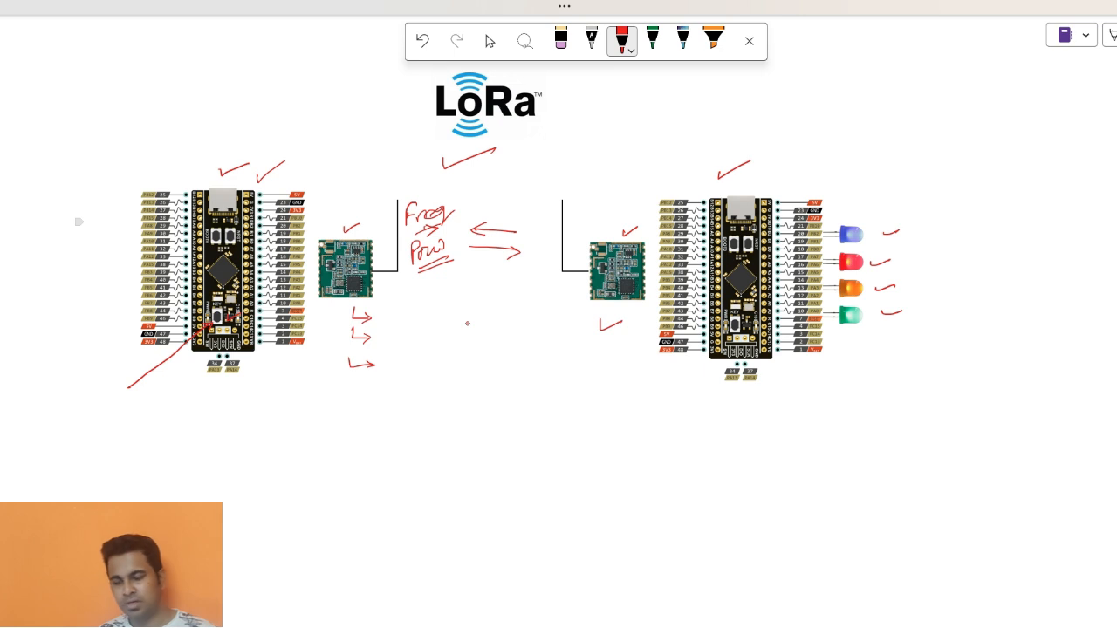